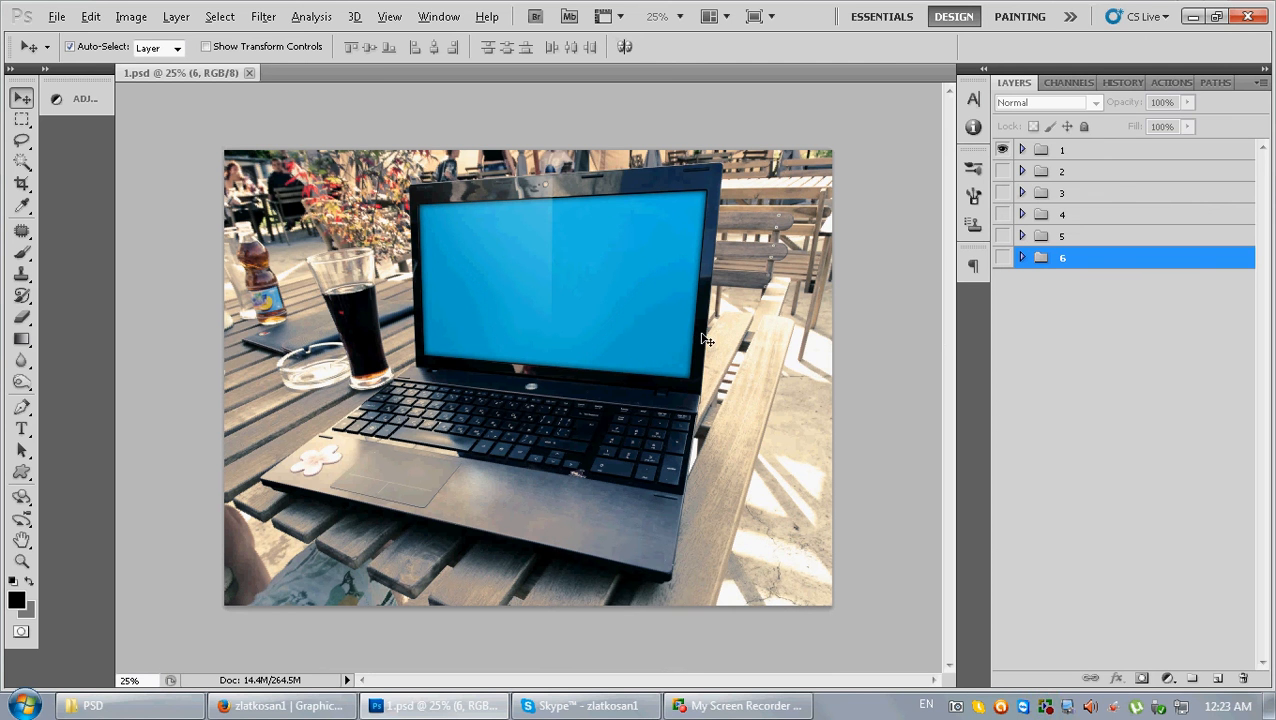
mouse_move(758, 238)
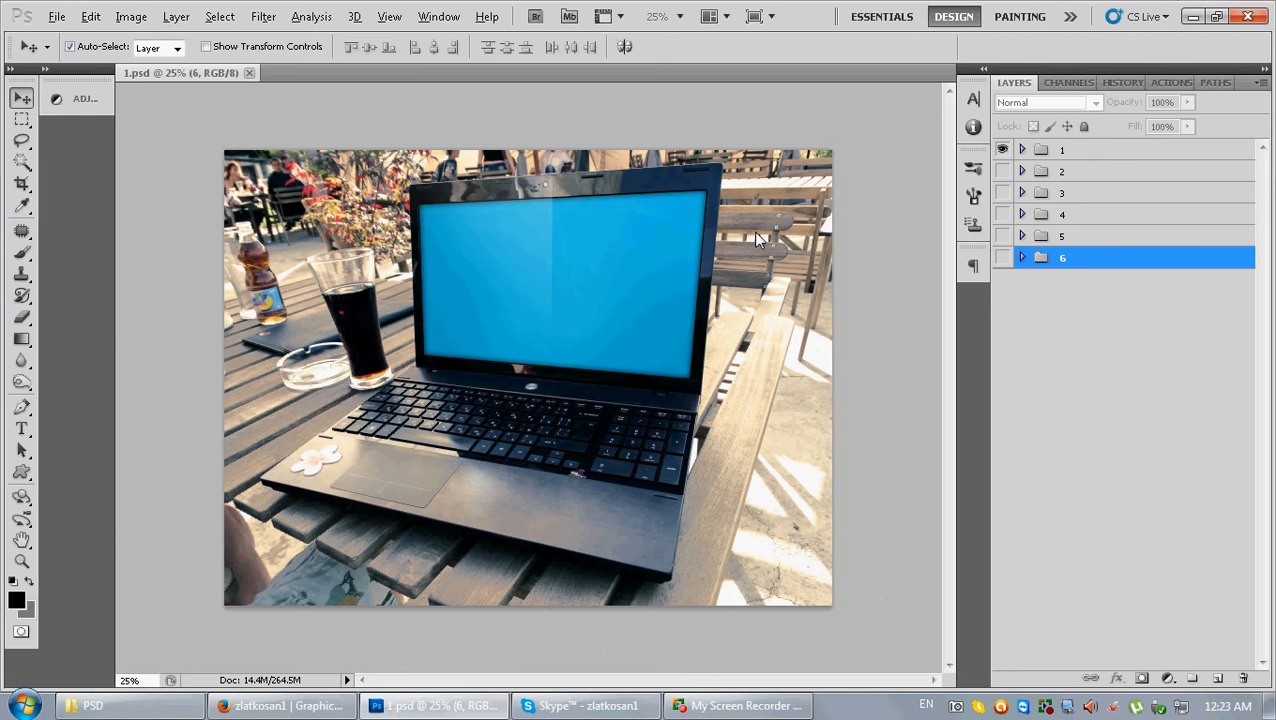
mouse_move(866, 233)
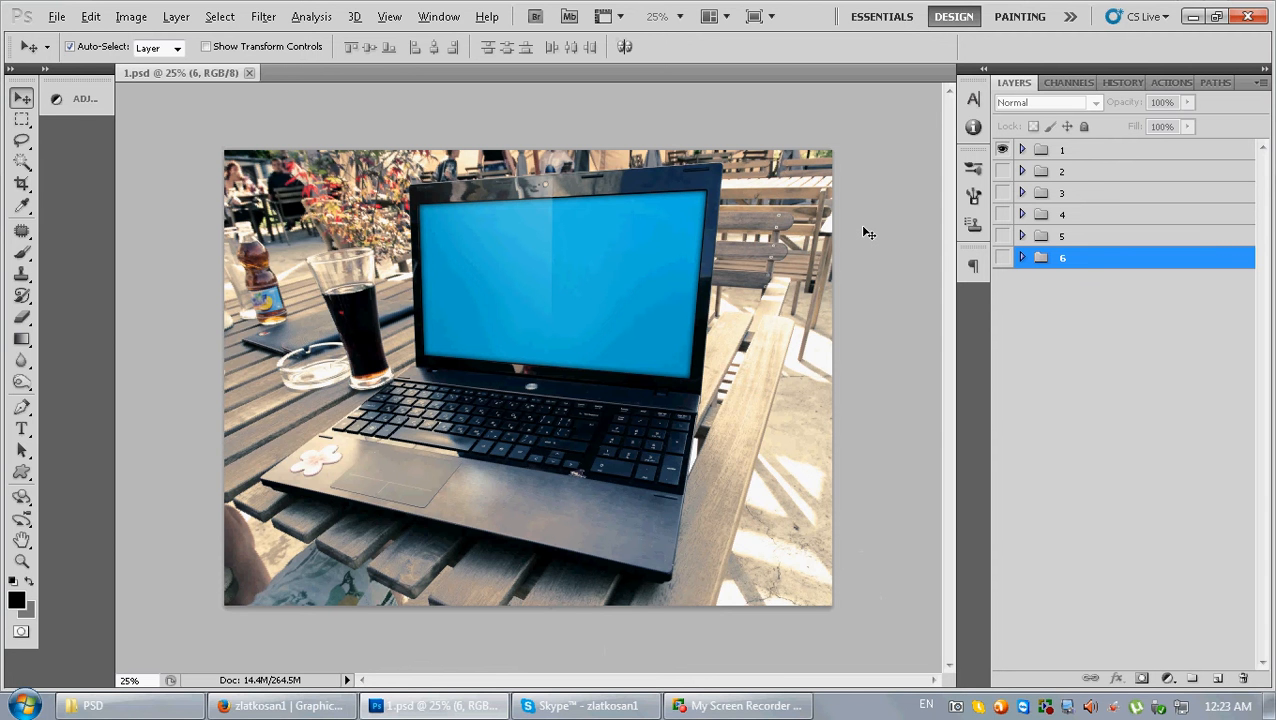
mouse_move(532, 218)
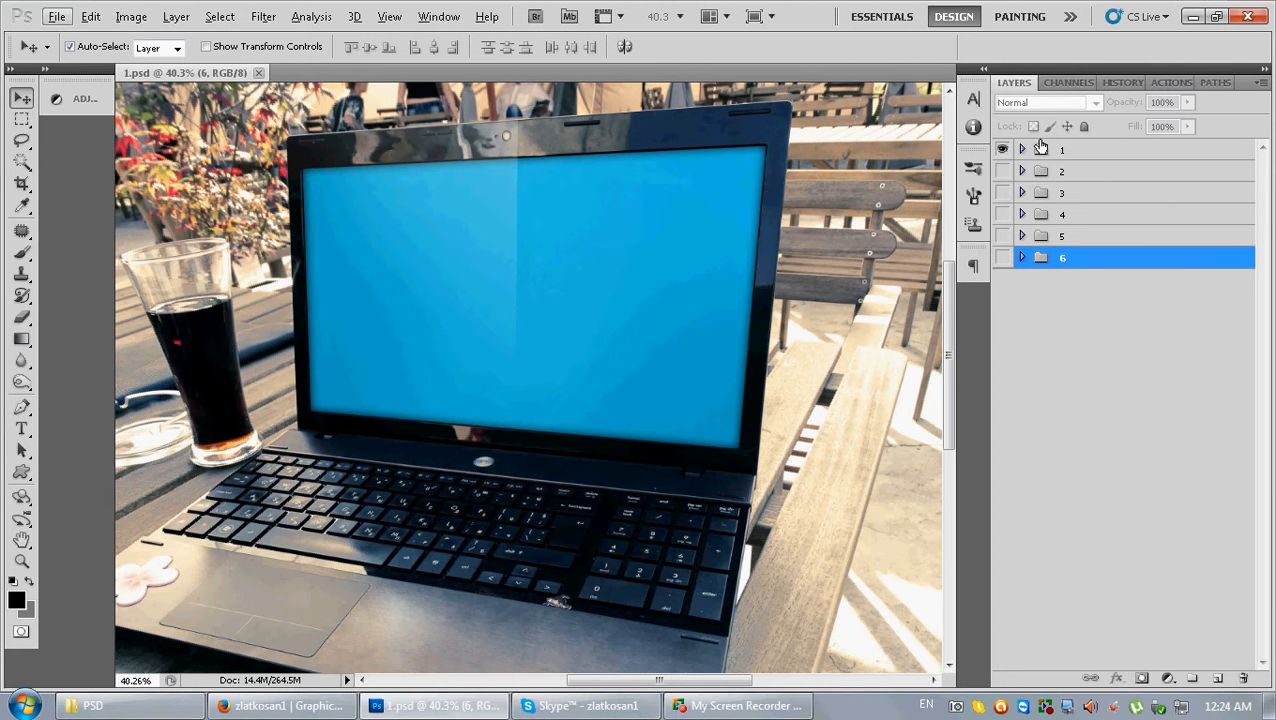
- Paint a black smiley and 'hi' on the Your work smart object, then save and close it
left_click(1022, 149)
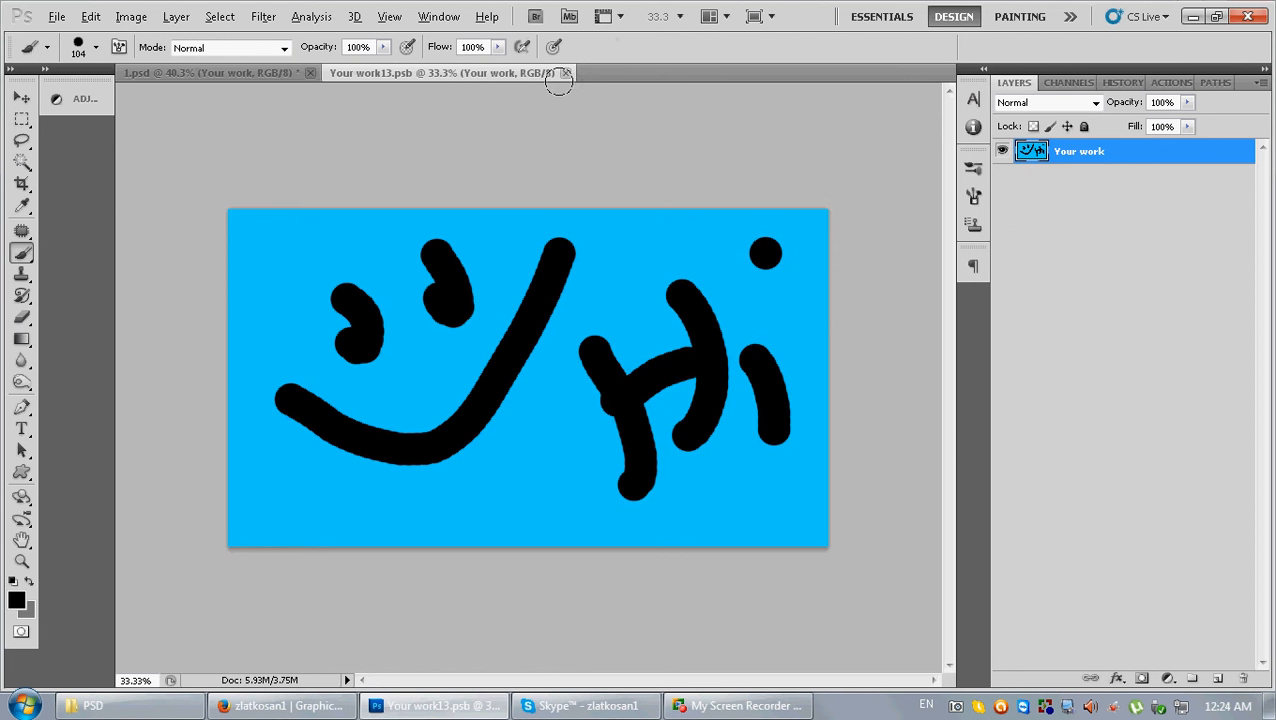
left_click(566, 72)
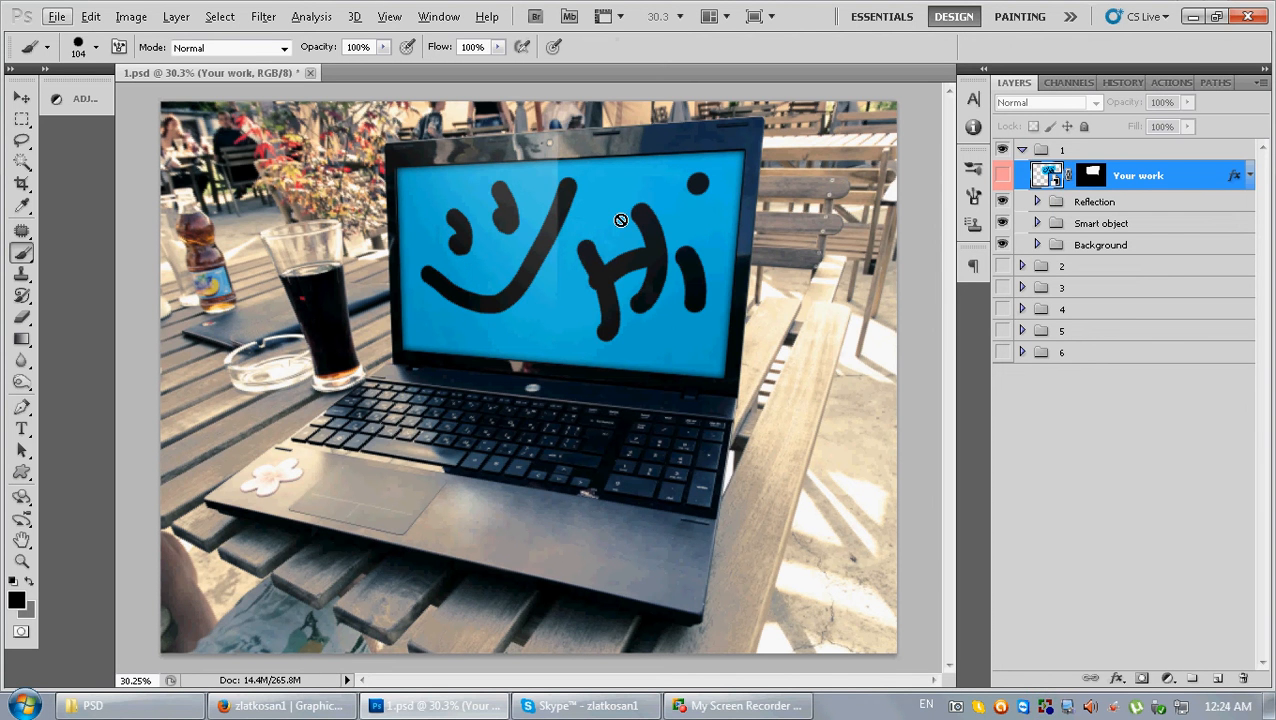
- Expand the Reflection group in the Layers panel and switch to the Gradient tool
left_click(1103, 222)
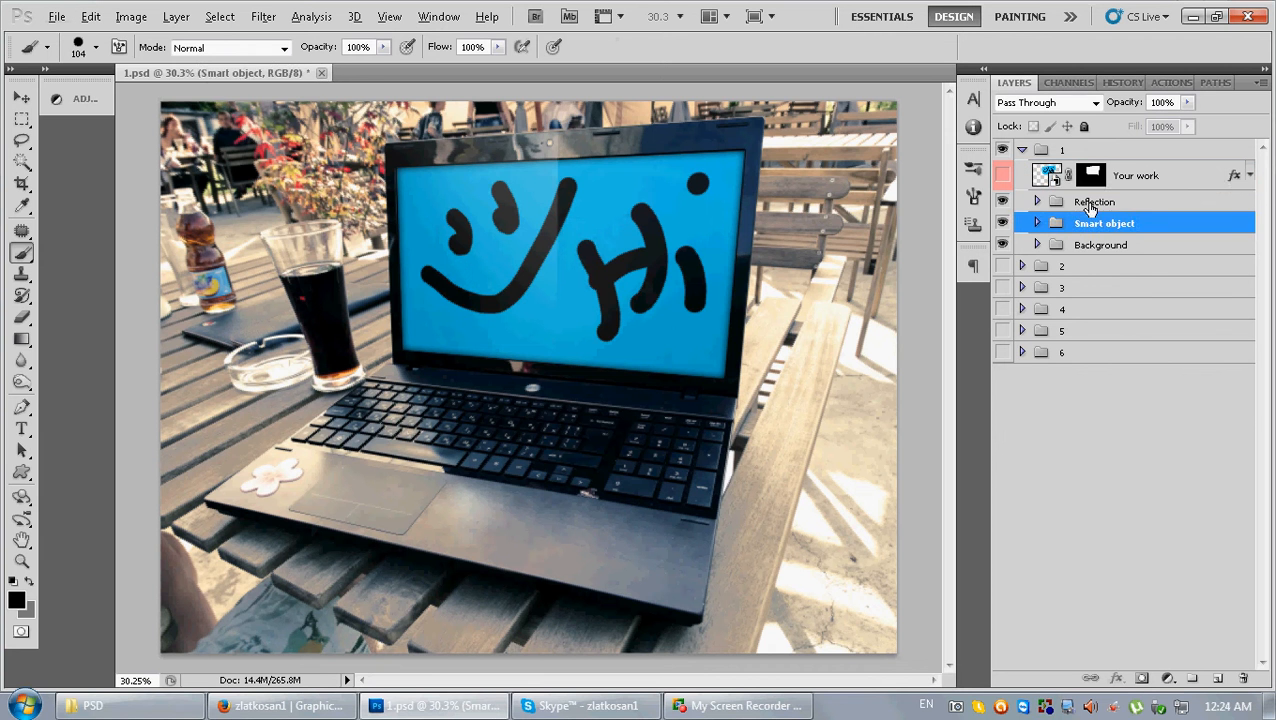
left_click(1037, 201)
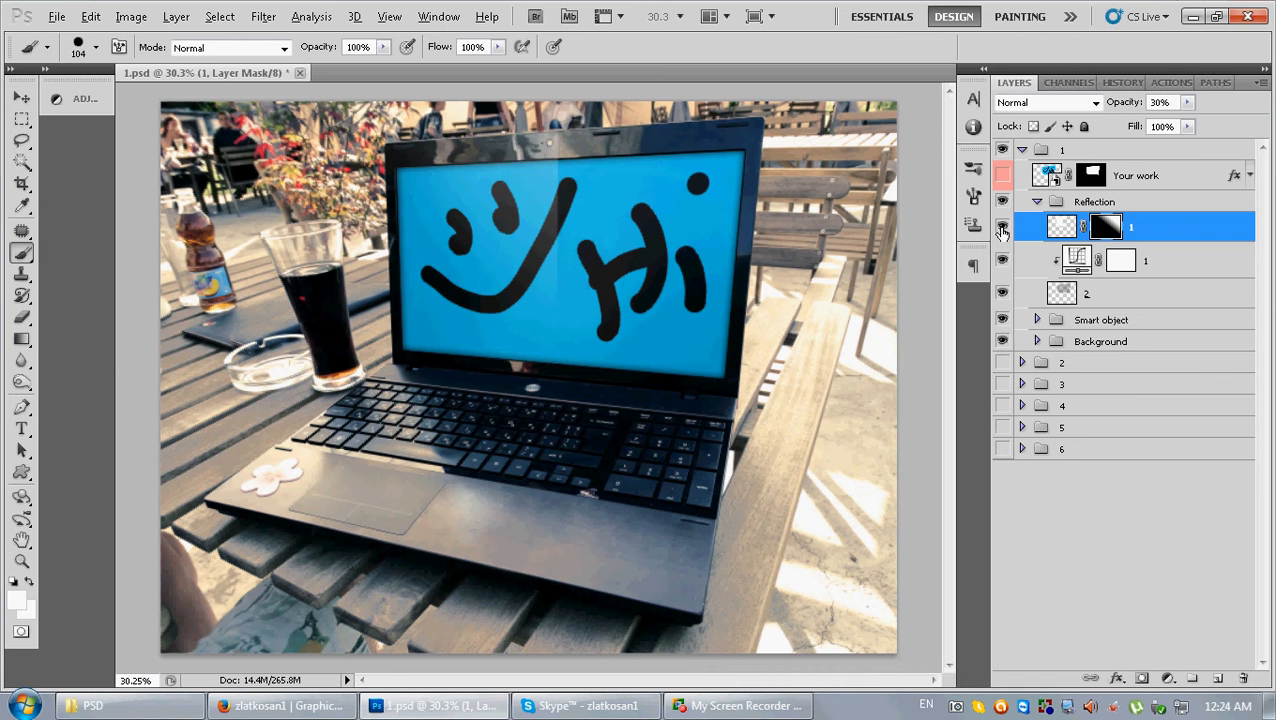
mouse_move(123, 303)
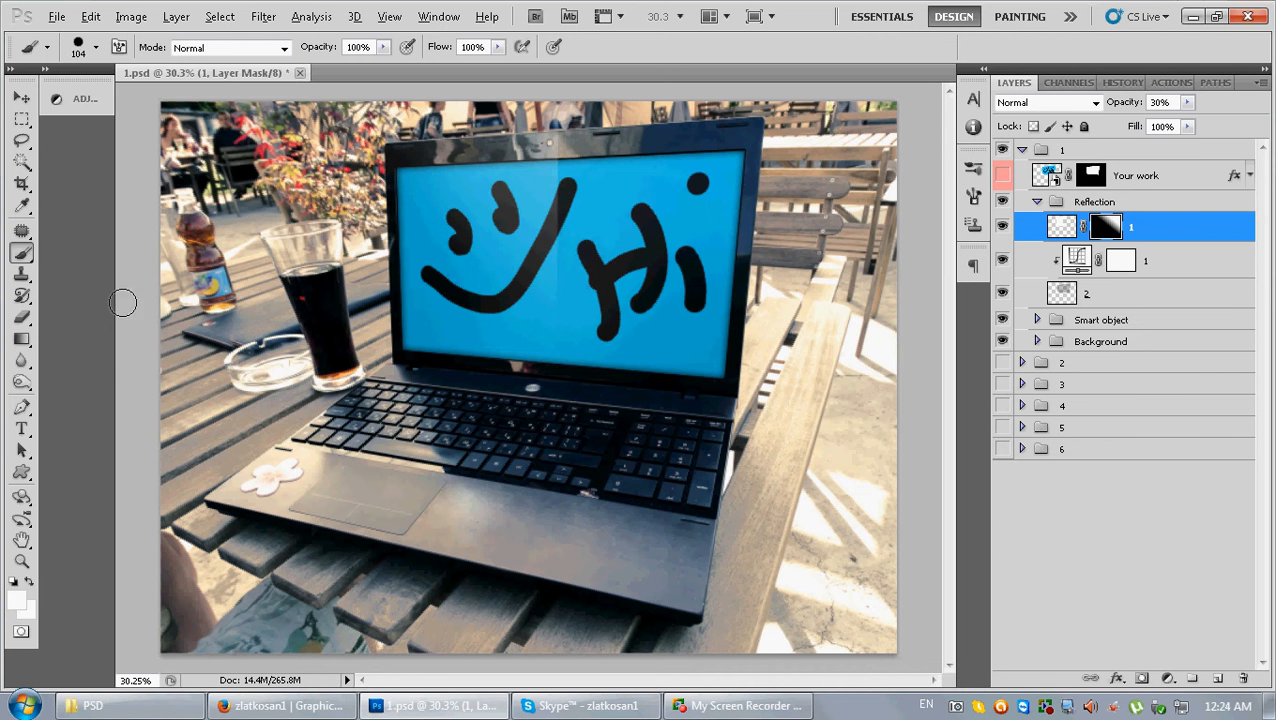
left_click(21, 339)
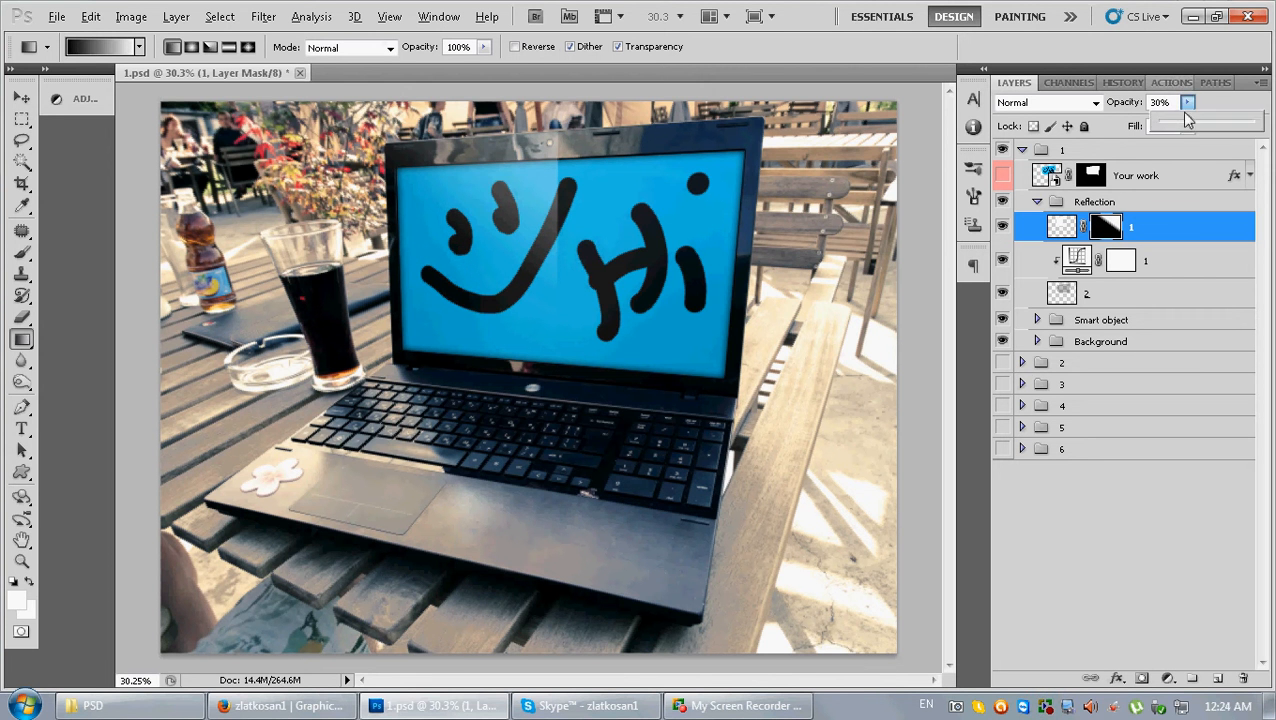
- Set the reflection layer's opacity to 30% and select the Curves adjustment layer
left_click_drag(1185, 120, 1197, 120)
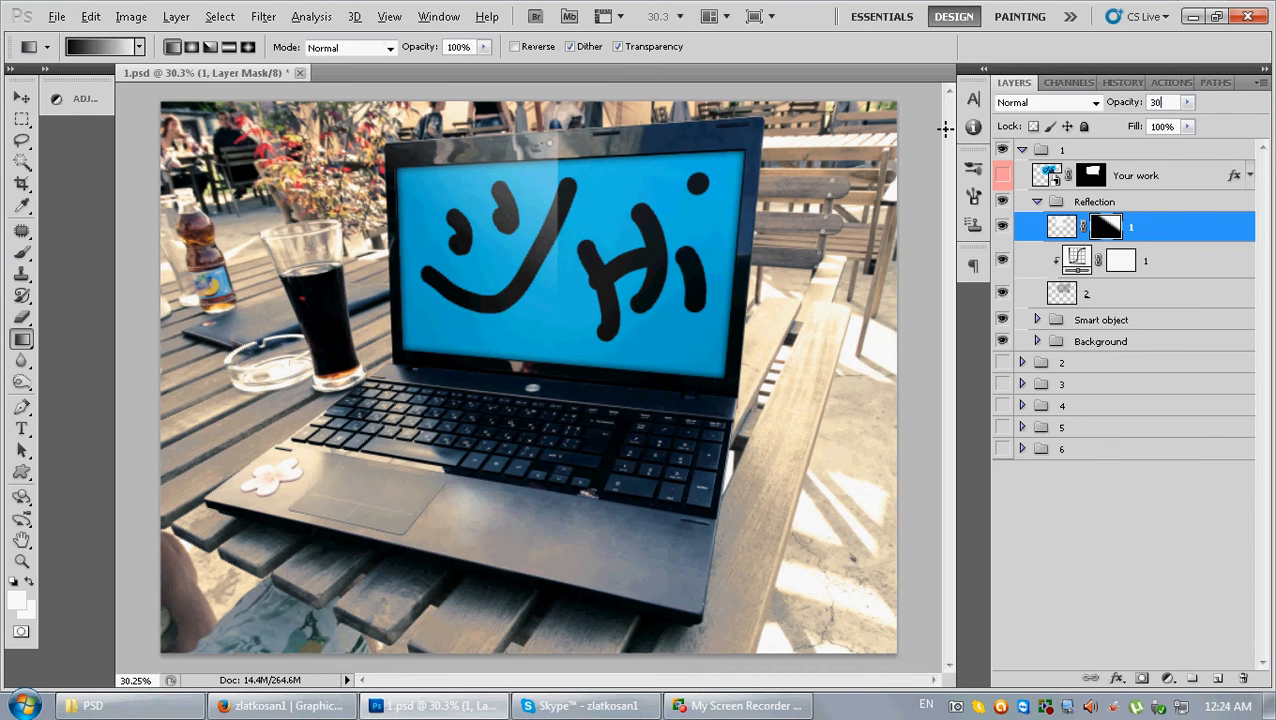
left_click(1087, 293)
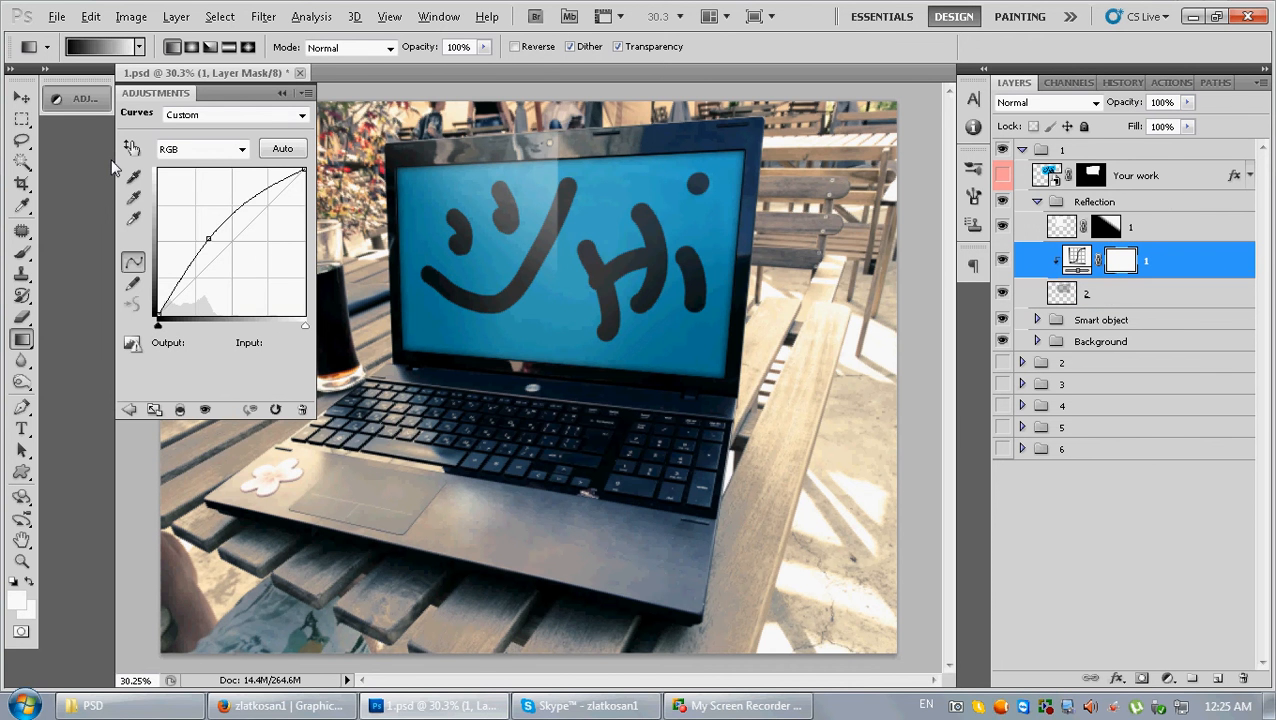
- Drag the RGB curve's midpoint upward to brighten the reflection
left_click_drag(210, 238, 196, 232)
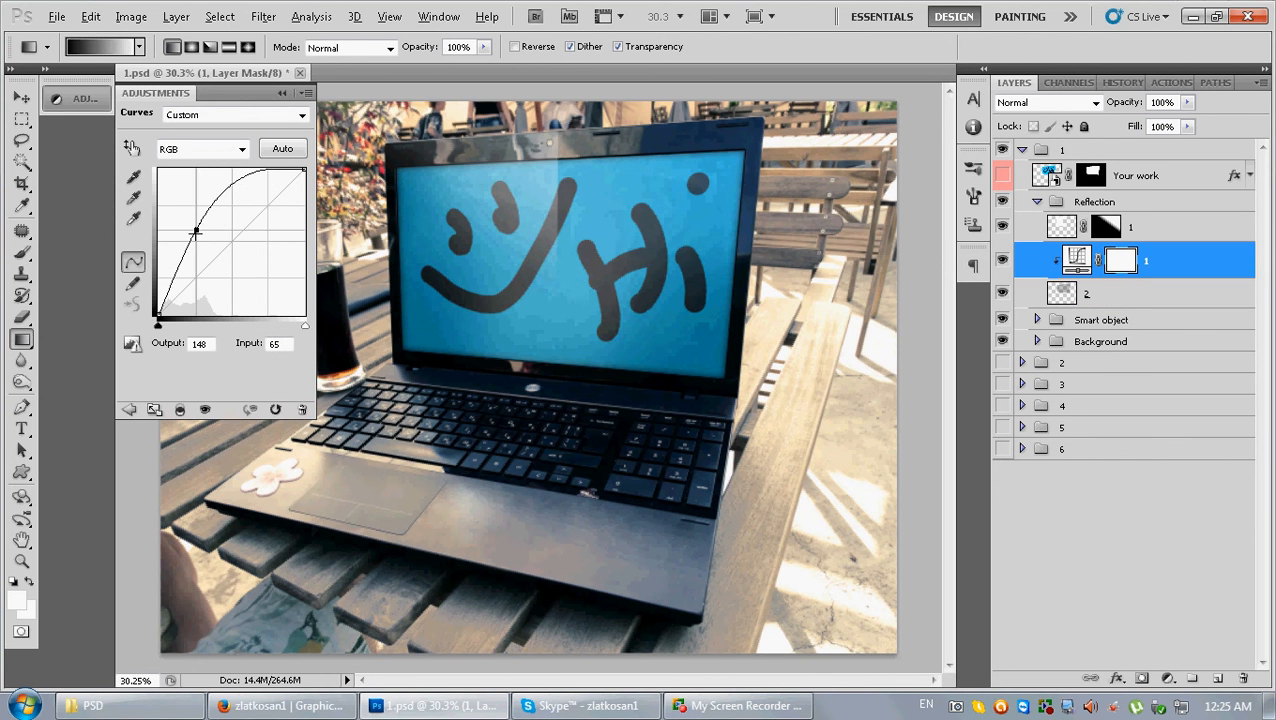
left_click_drag(196, 232, 208, 240)
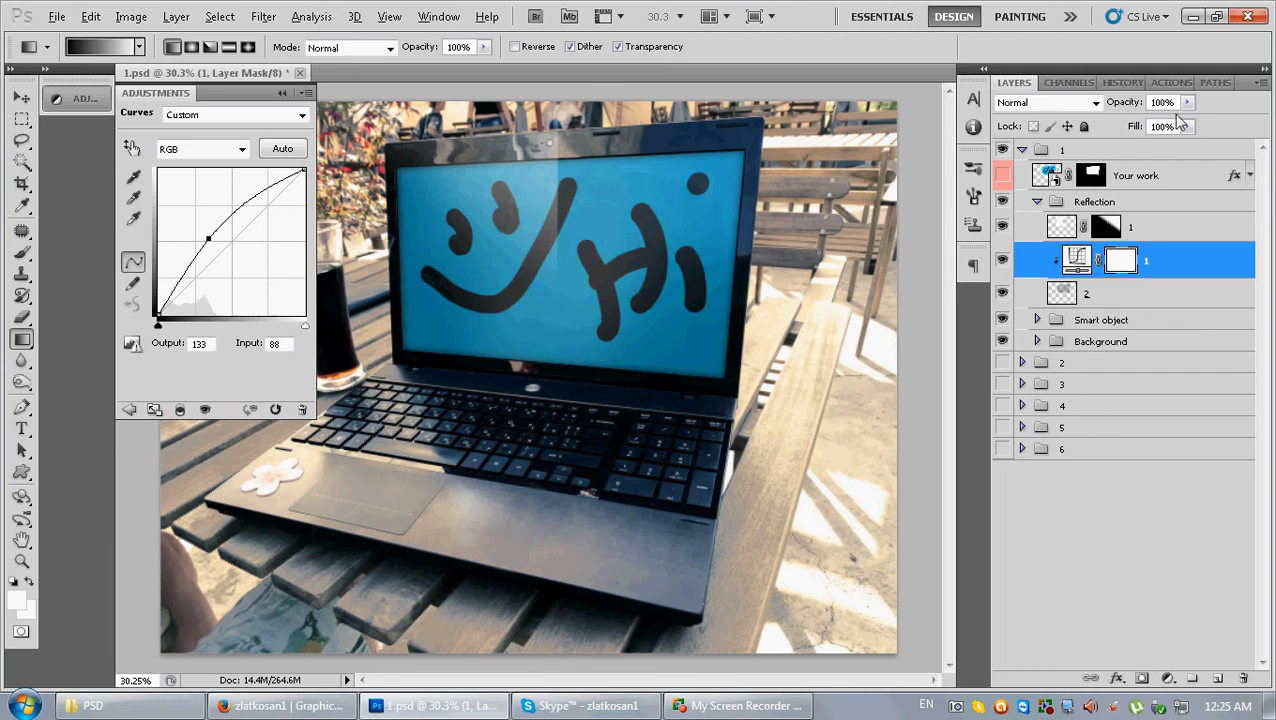
left_click(1087, 293)
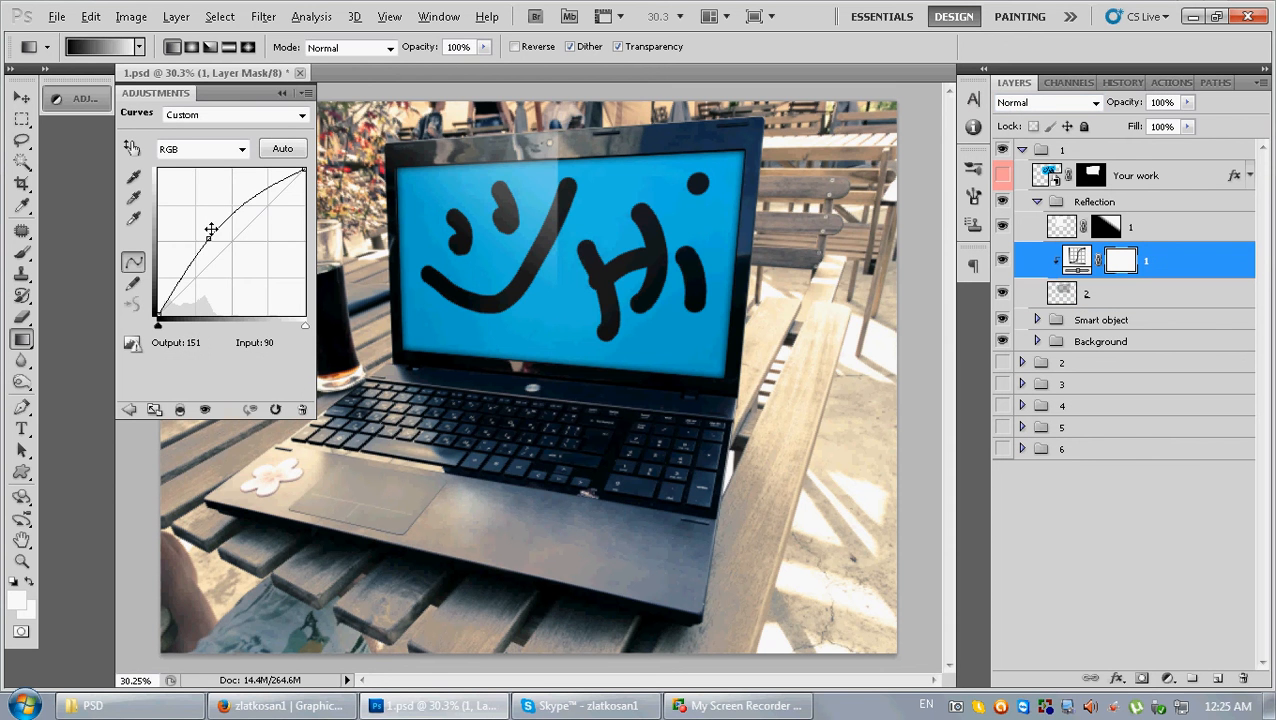
left_click_drag(212, 230, 186, 240)
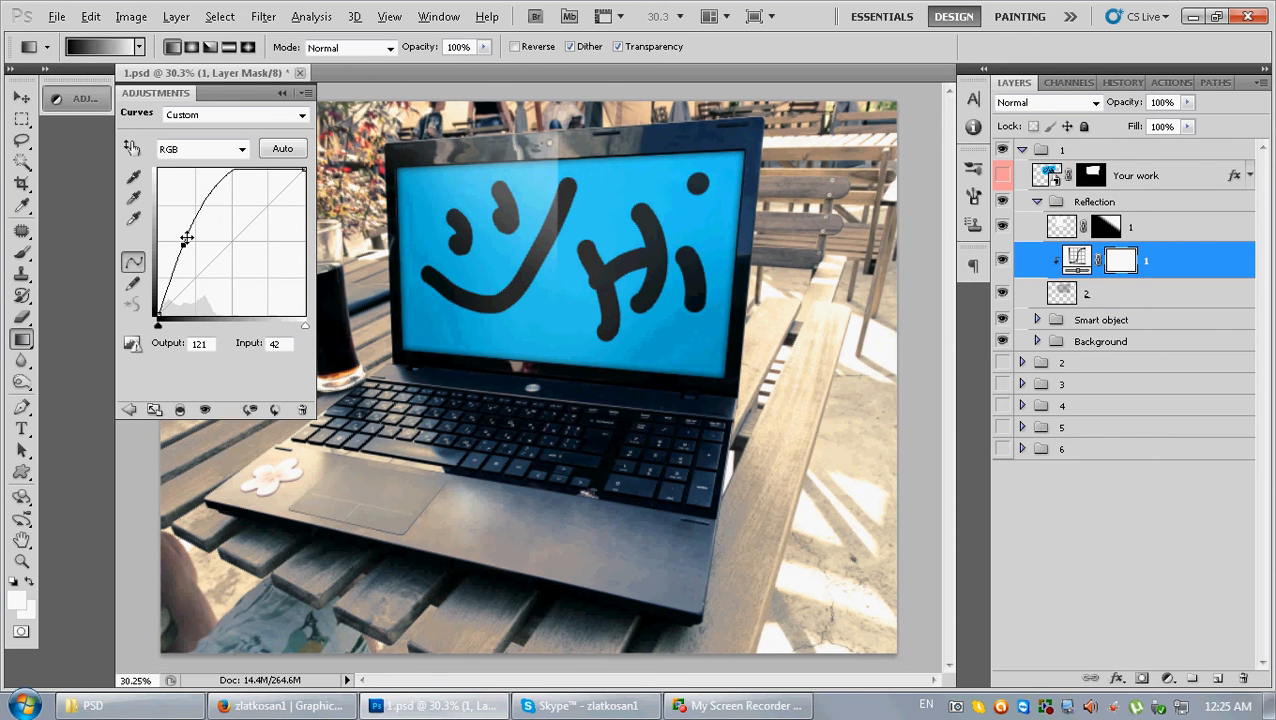
left_click_drag(185, 238, 202, 225)
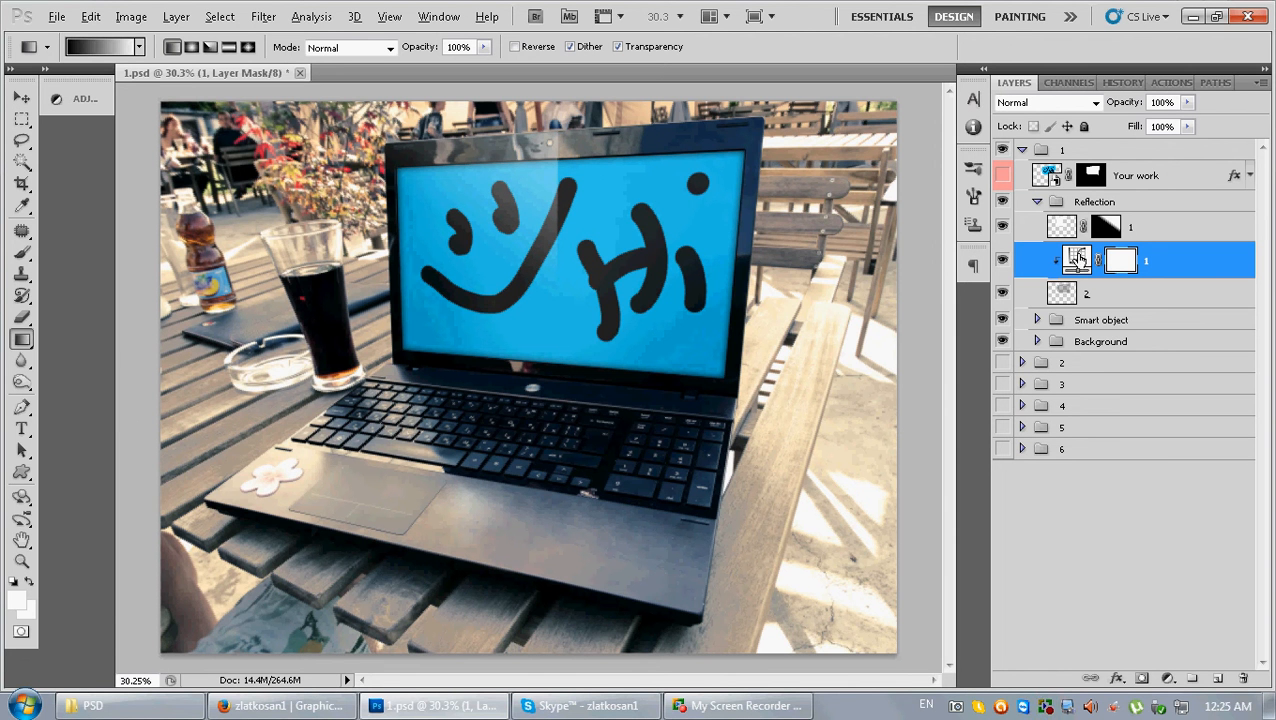
mouse_move(1103, 259)
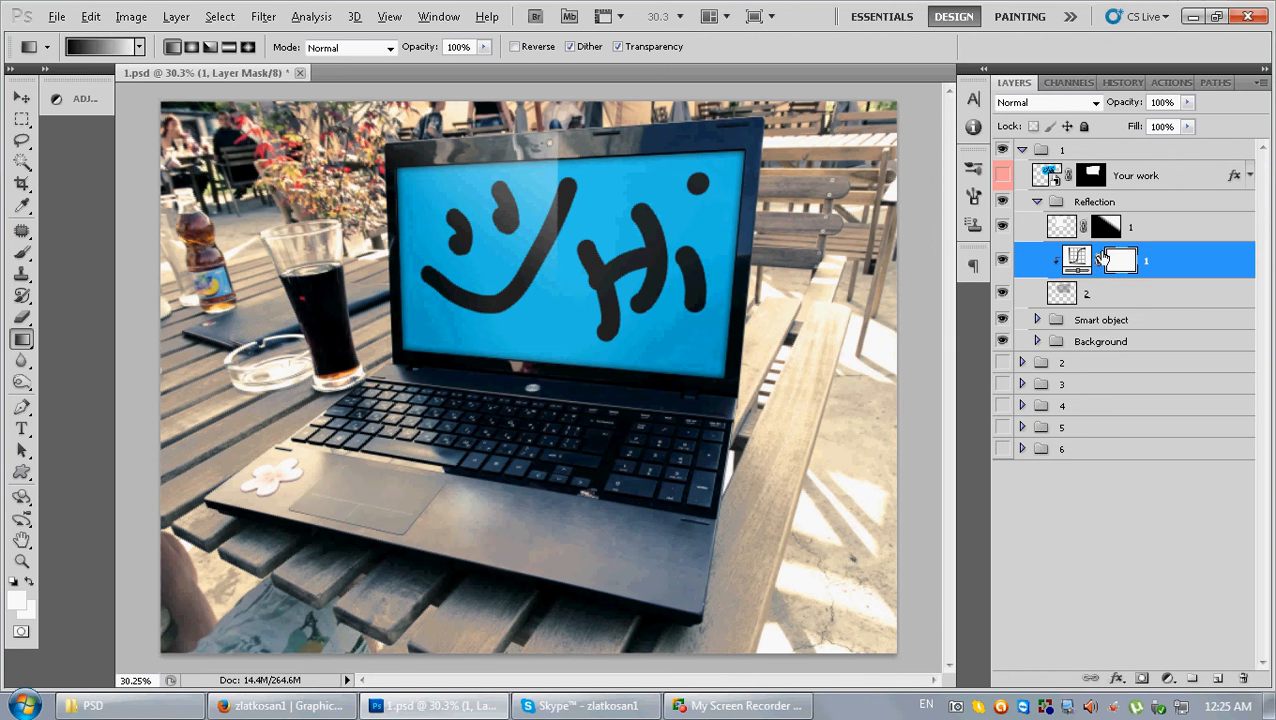
mouse_move(1123, 259)
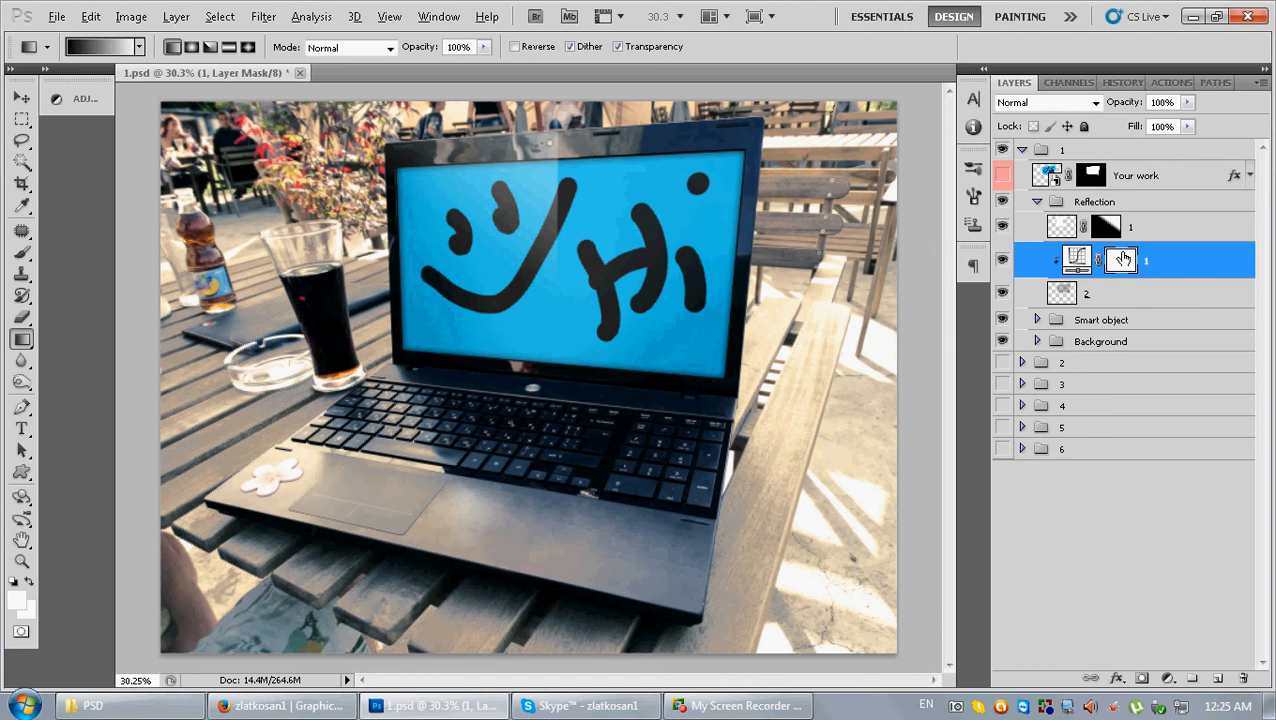
- Collapse the Reflection, Background and group 1 folders in the Layers panel
left_click(1120, 260)
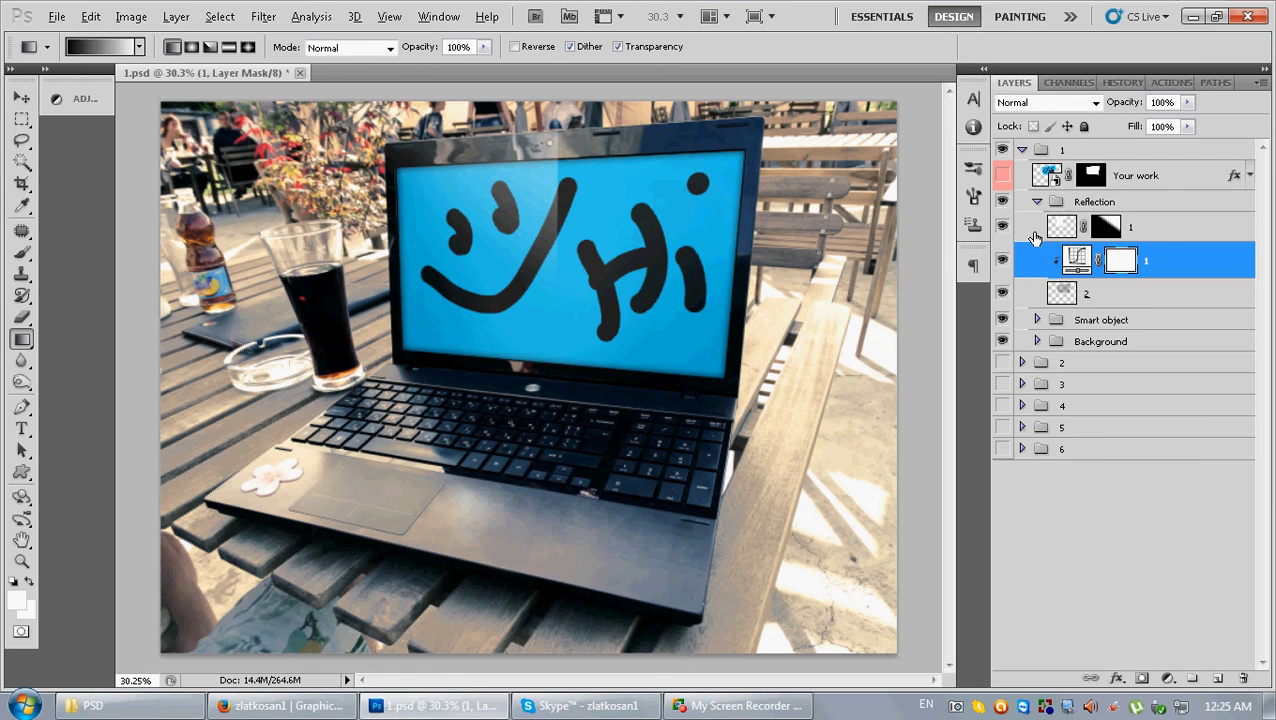
left_click(1037, 201)
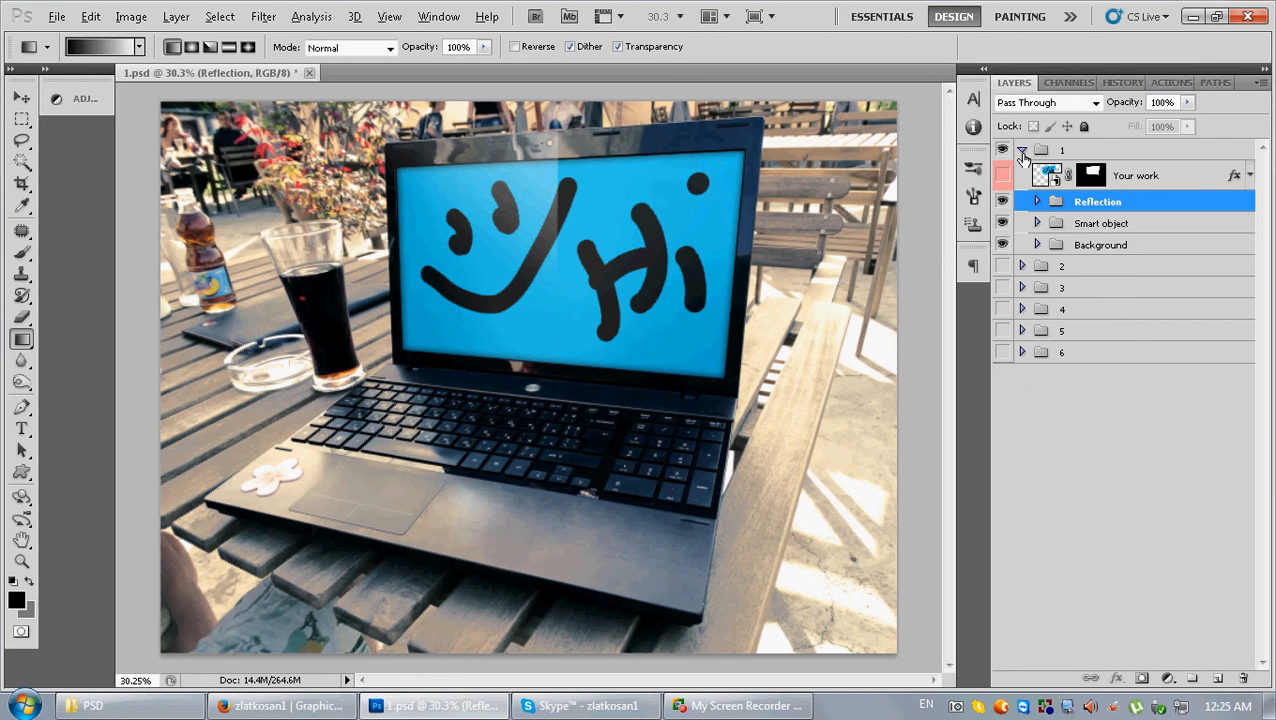
left_click(1023, 150)
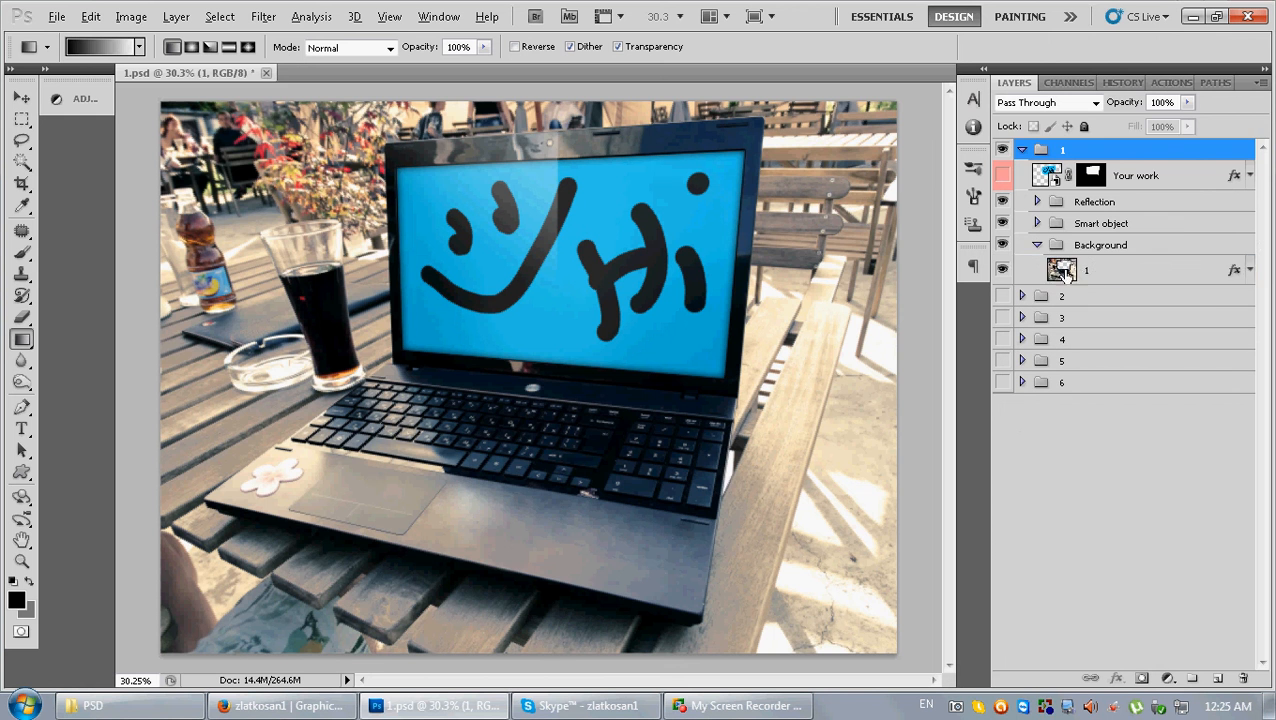
left_click(1086, 270)
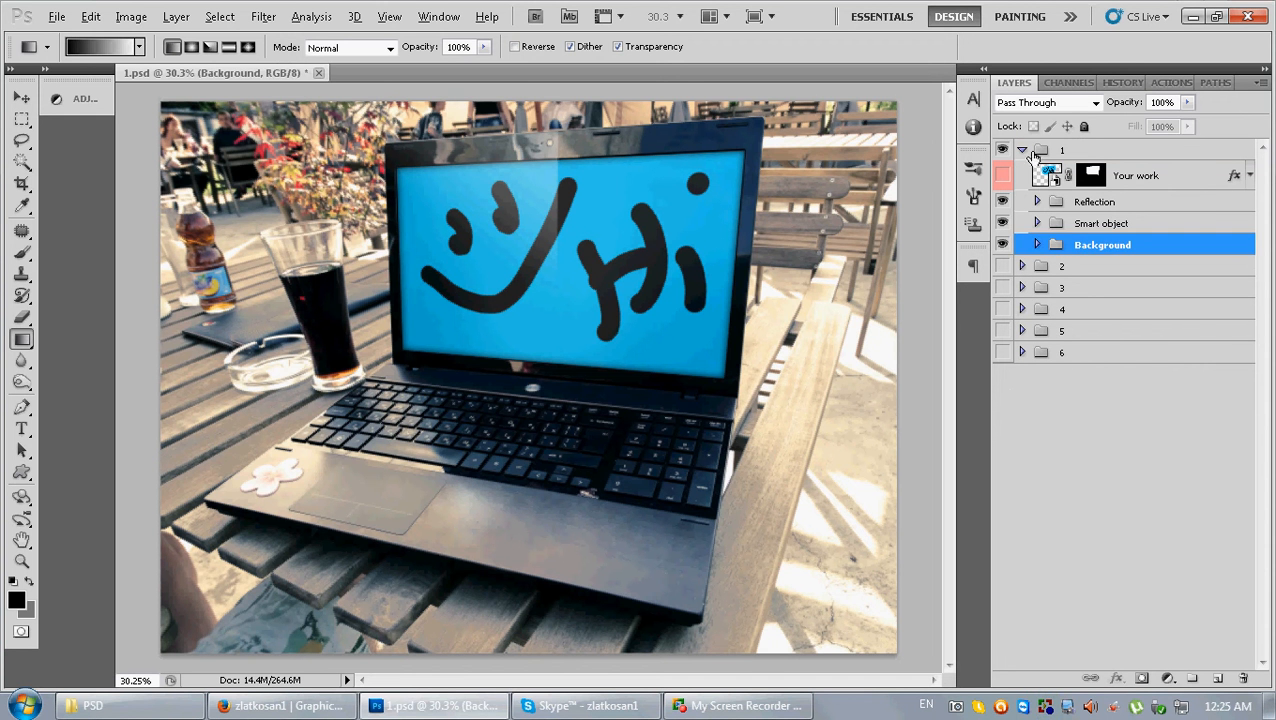
left_click(1022, 150)
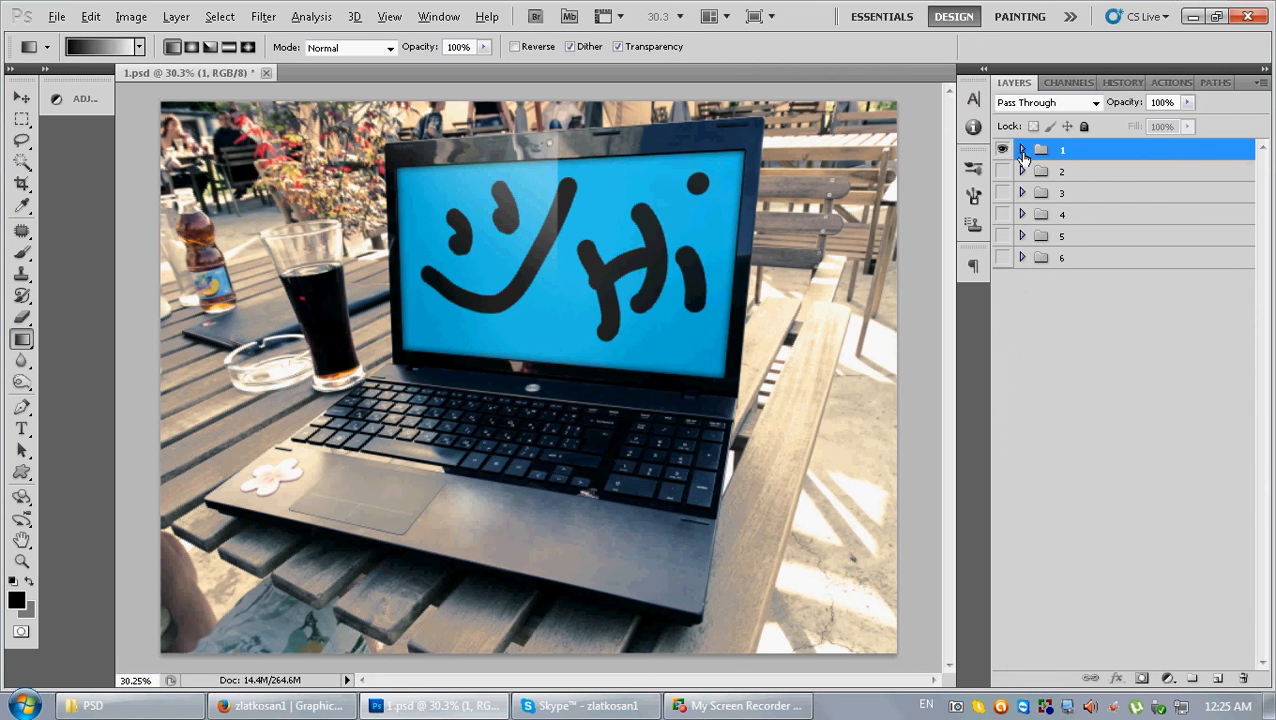